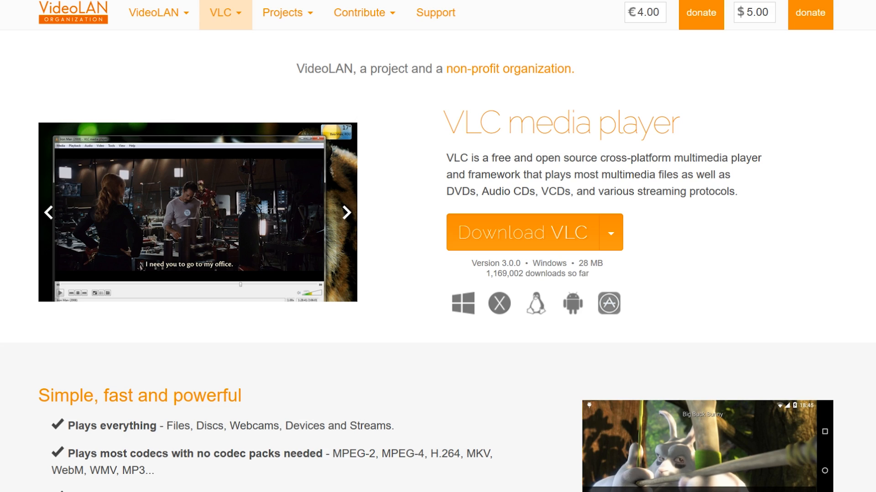
Scroll the nomacs homepage past Features to Image Editing, Viewer Synchronization and the file extension table.
left_click(346, 216)
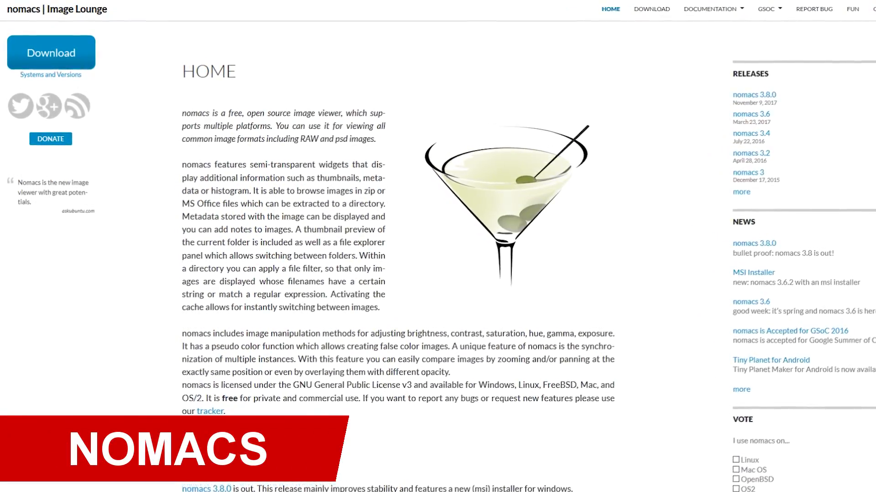
scroll("down", 3)
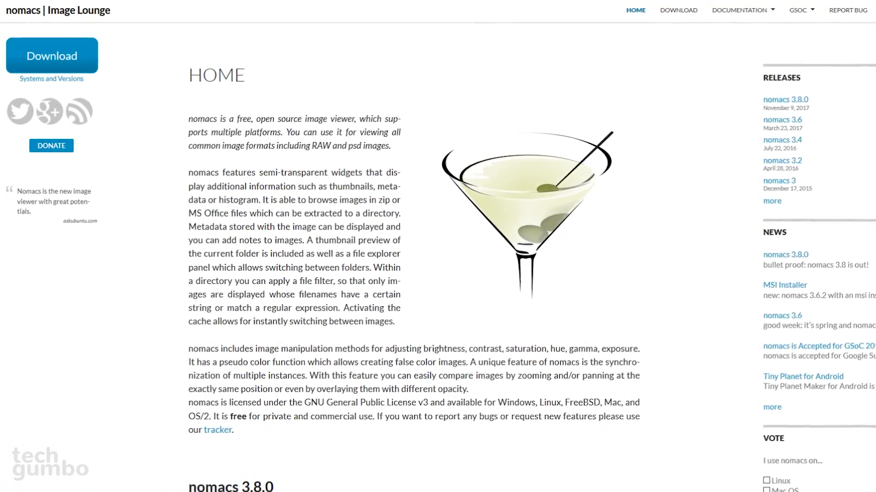
scroll("down", 3)
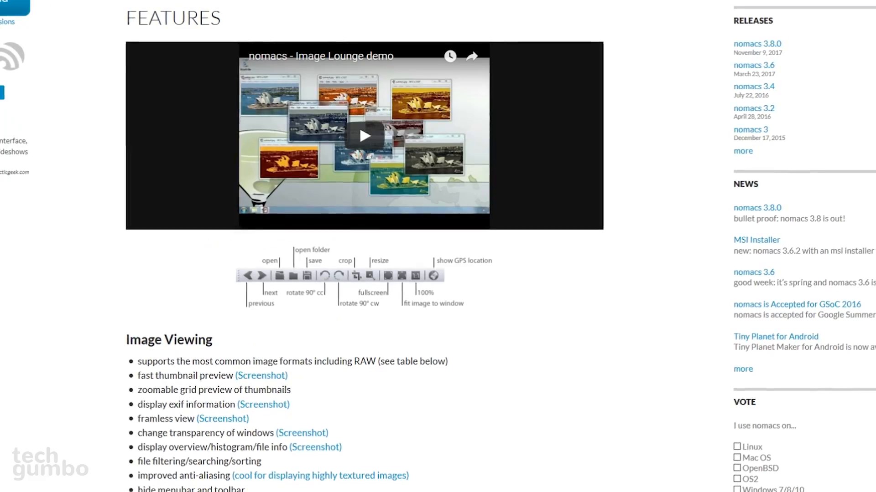
scroll("up", 3)
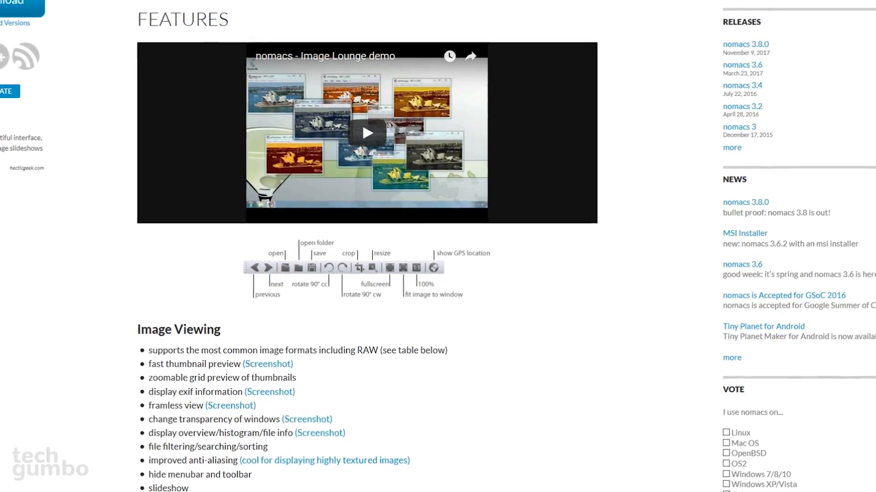
scroll("down", 3)
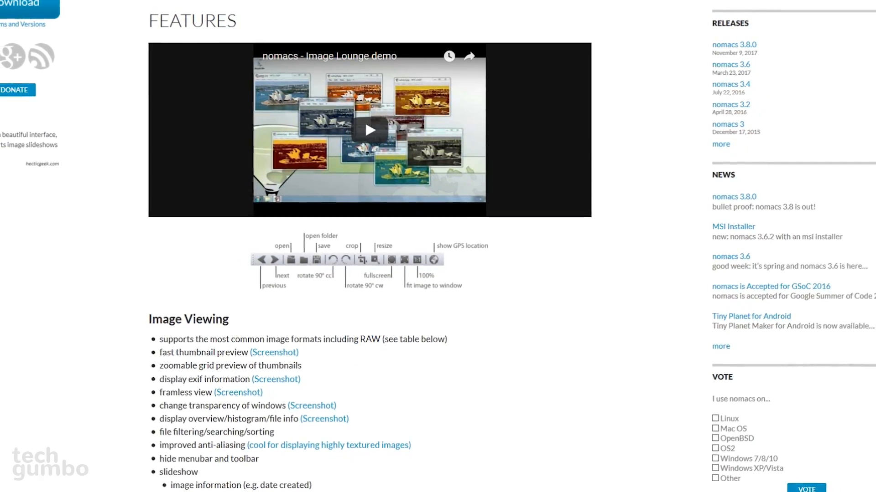
scroll("down", 3)
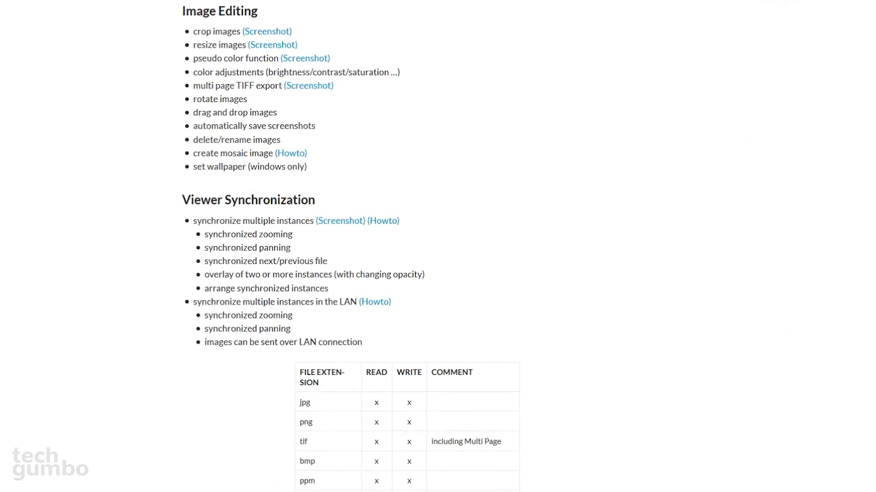
scroll("down", 3)
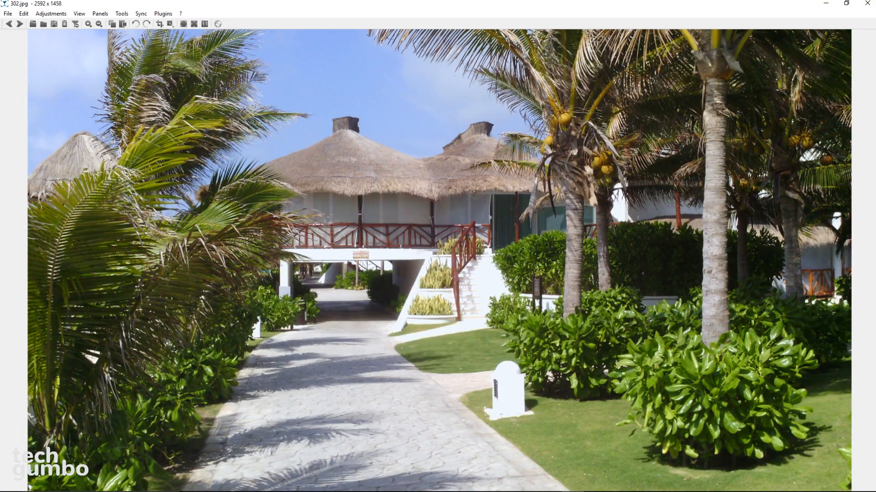
Advance three images in nomacs and flip the boat sunset photo horizontally.
left_click(19, 23)
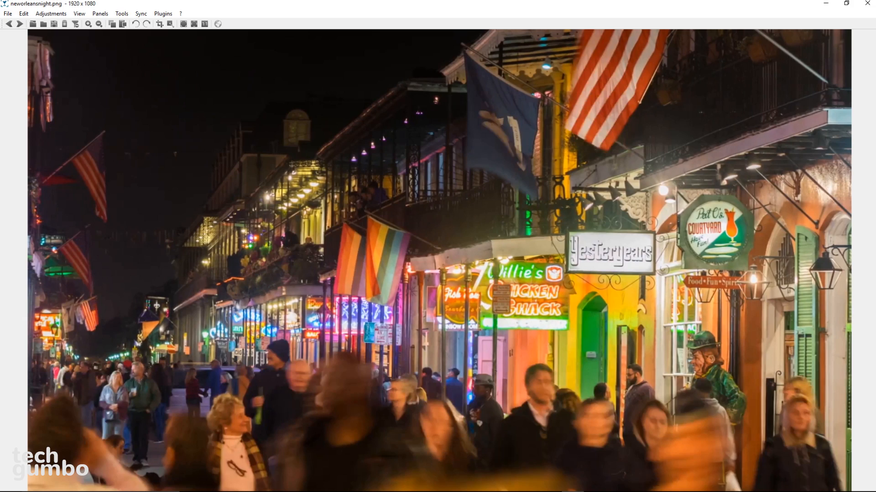
left_click(19, 24)
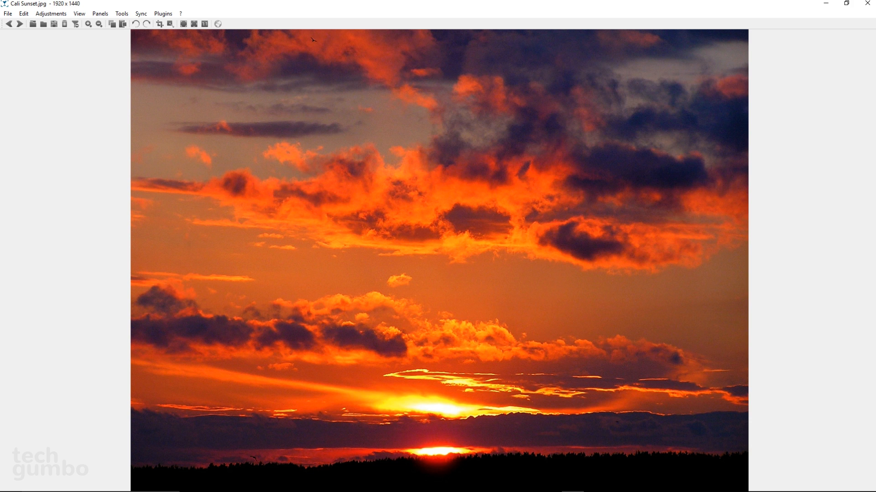
left_click(20, 24)
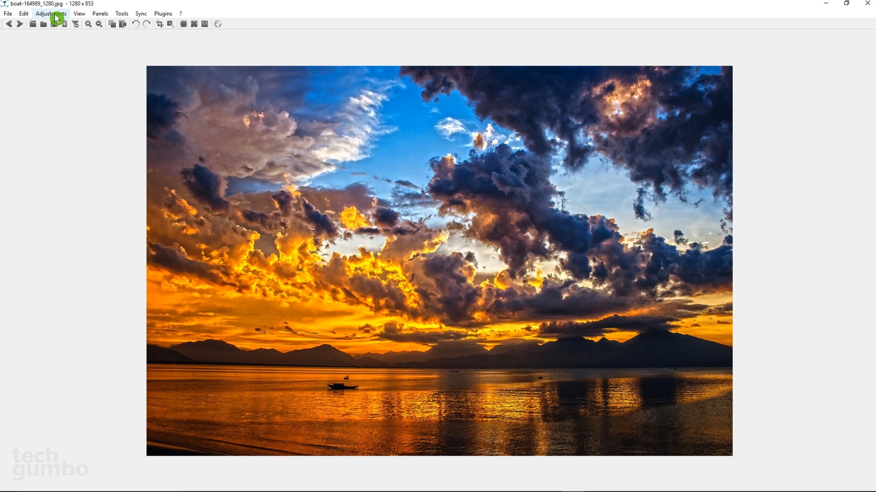
left_click(50, 13)
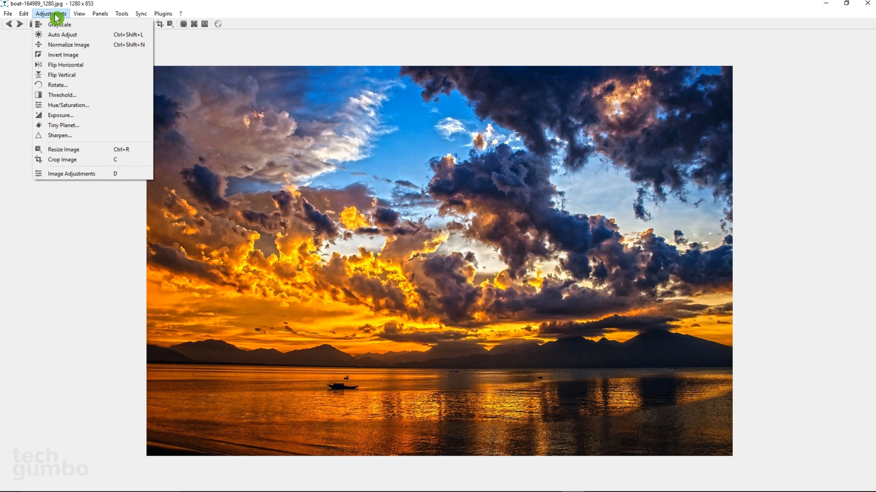
mouse_move(63, 64)
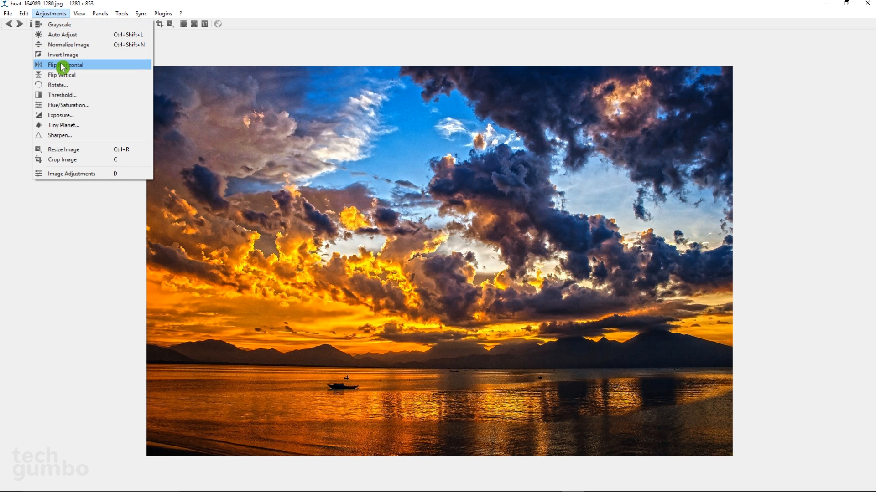
left_click(66, 64)
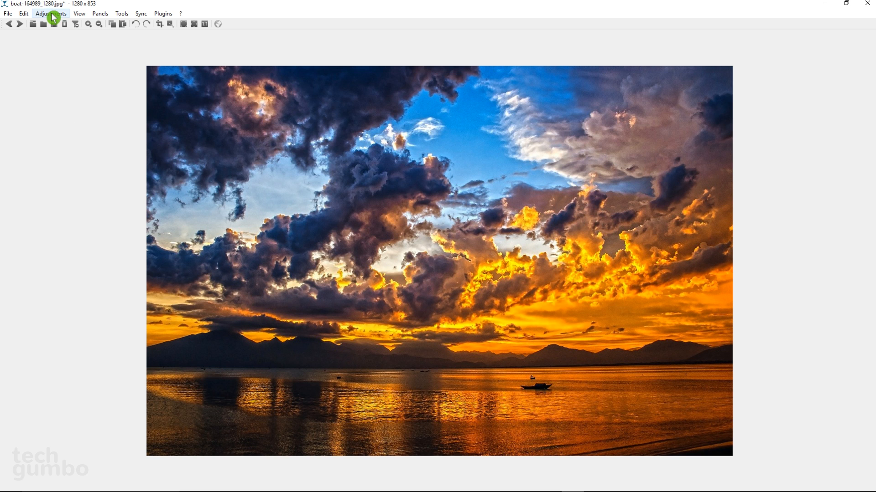
Lower the sunset photo's hue to -6 using Hue/Saturation adjustments.
left_click(50, 13)
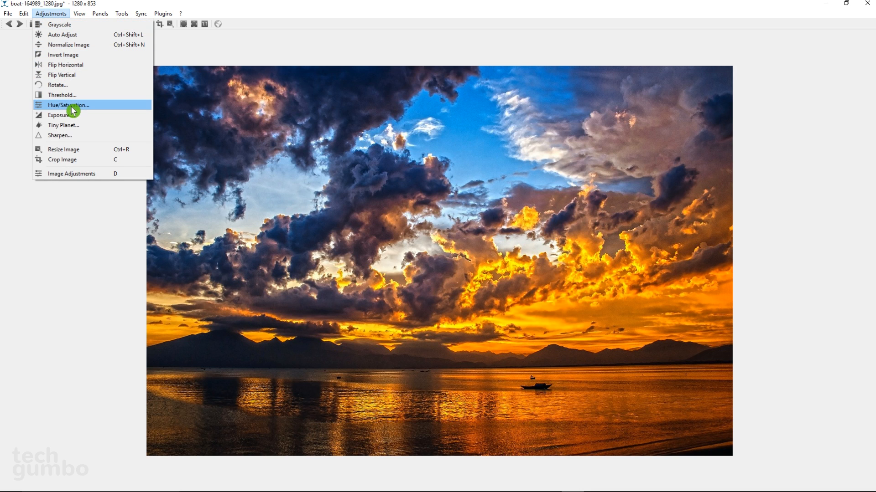
left_click(68, 105)
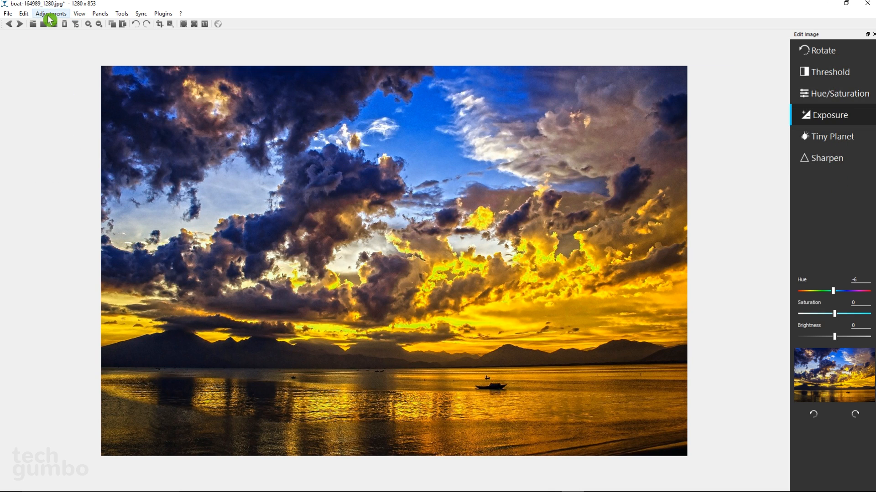
left_click(51, 13)
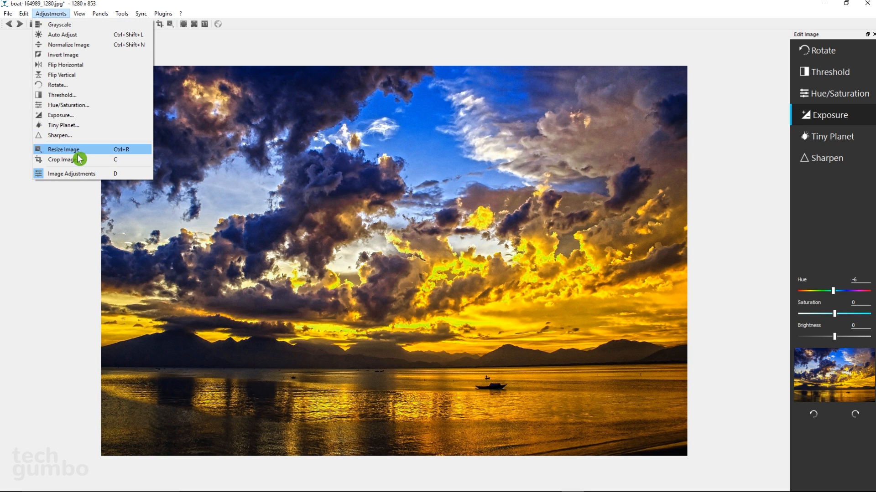
mouse_move(73, 162)
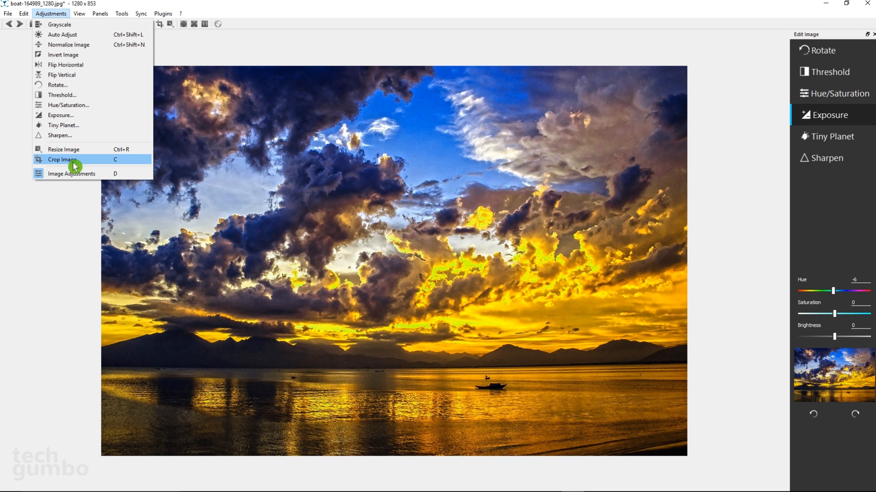
left_click(62, 160)
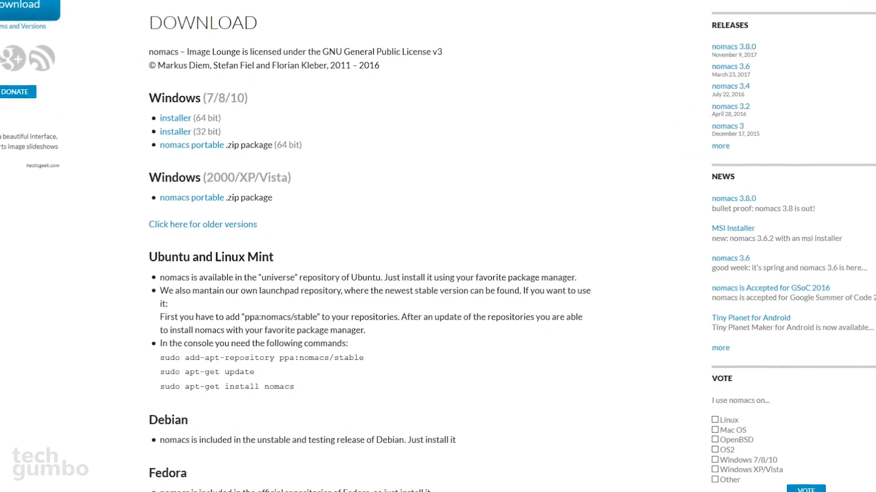
Scroll the nomacs Download page from Windows installers to the Mac, FreeBSD, OS/2 and Source sections.
scroll("down", 3)
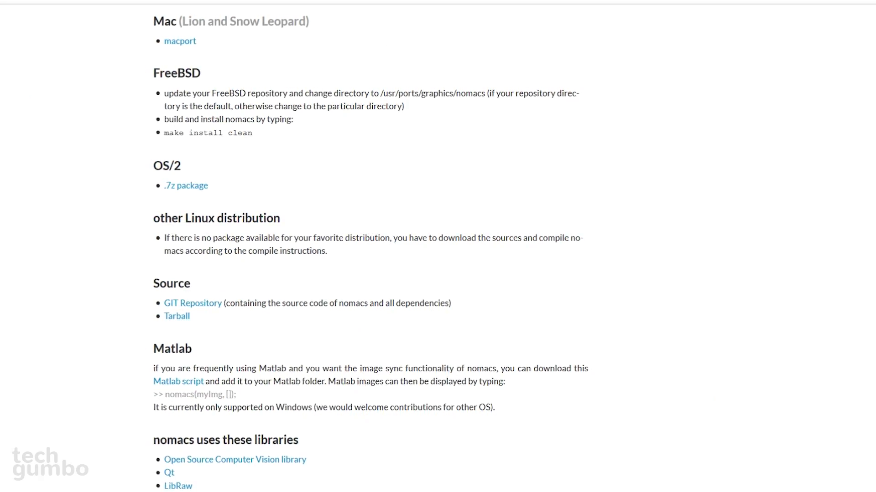
scroll("up", 3)
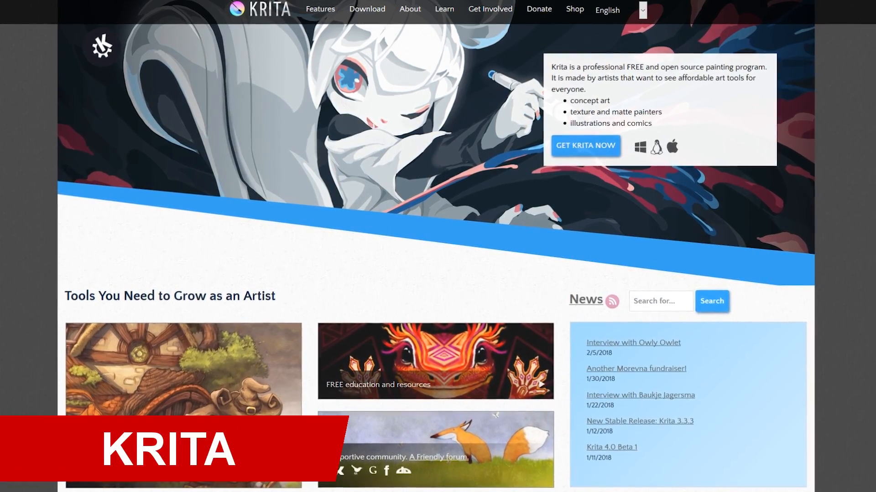
Scroll the Krita homepage, Features grid and documentation down to the Brush Sets gallery.
scroll("down", 3)
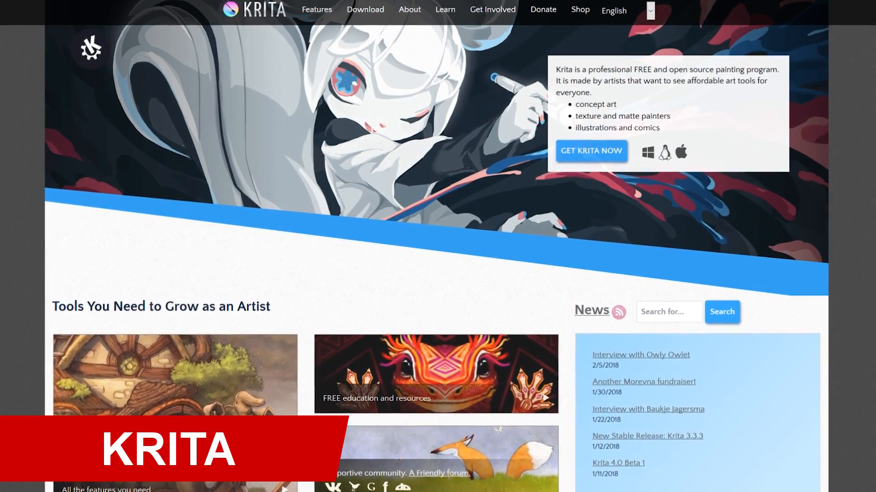
scroll("down", 3)
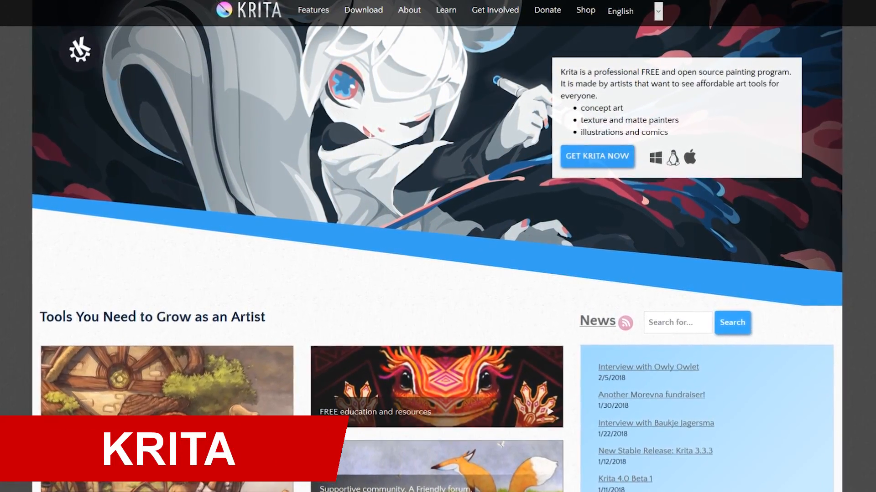
scroll("up", 3)
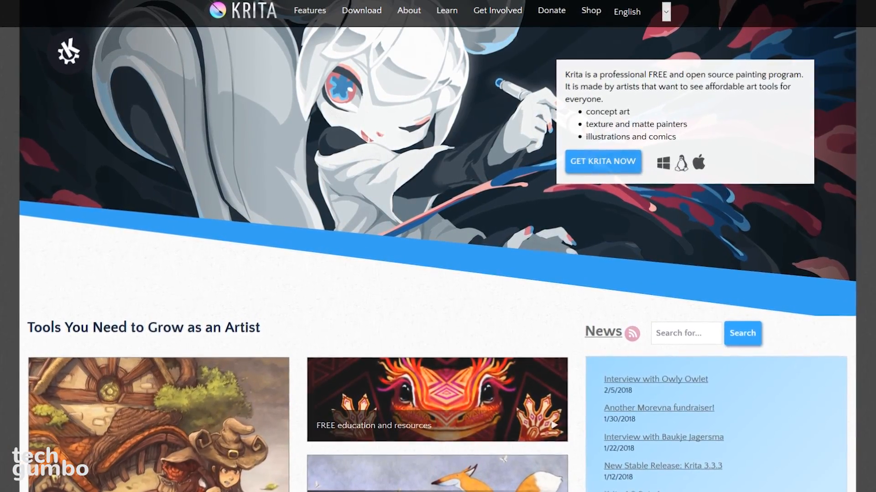
scroll("down", 3)
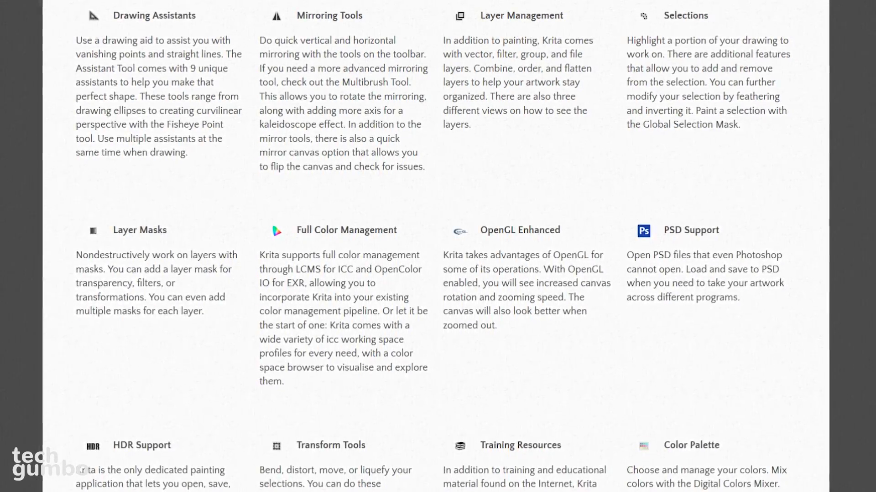
scroll("down", 3)
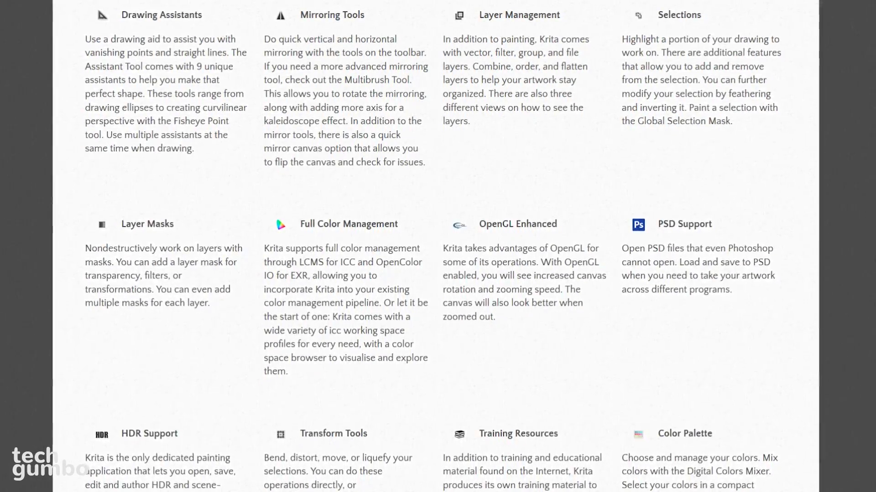
scroll("down", 3)
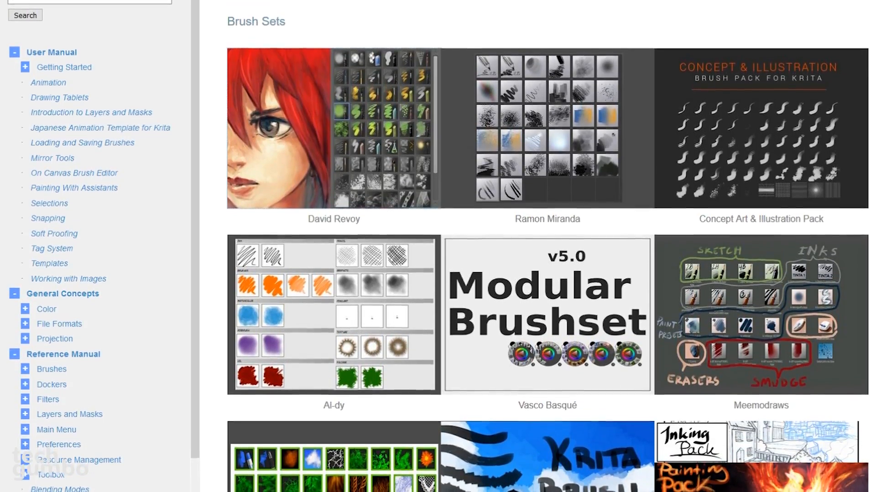
scroll("down", 3)
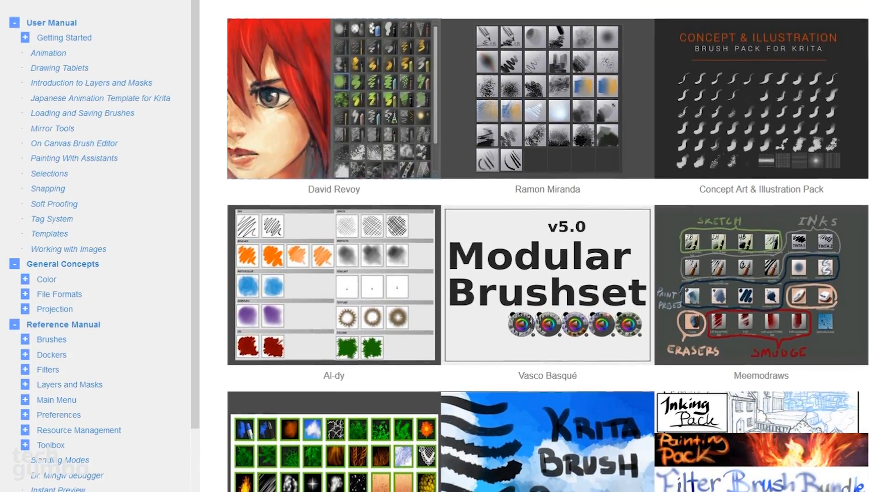
scroll("down", 3)
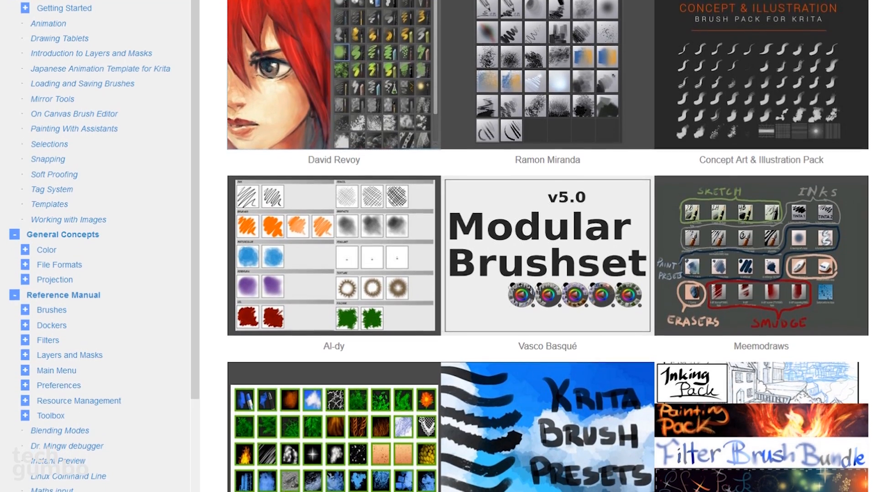
scroll("down", 3)
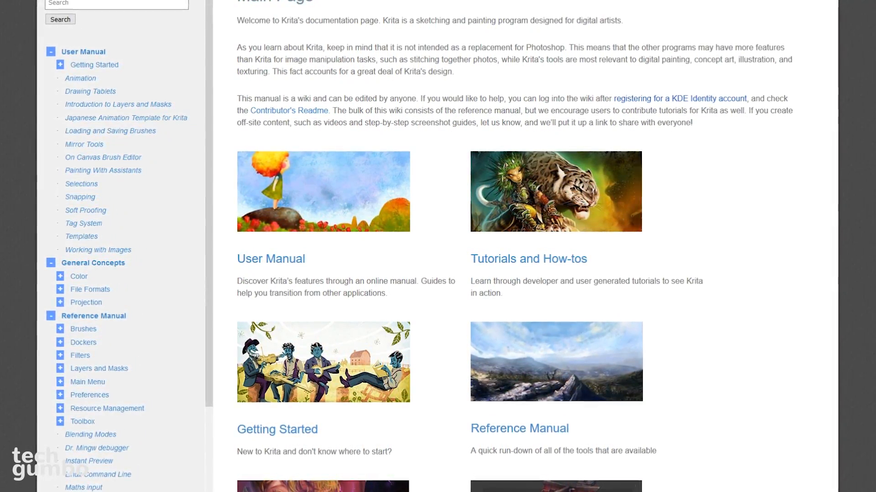
Scroll Krita's documentation page and view the Download page's Source Code options.
scroll("up", 3)
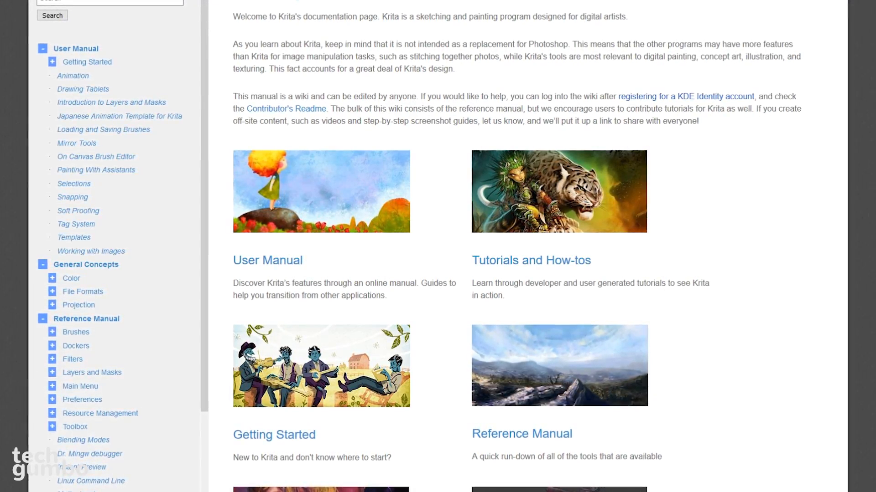
scroll("up", 3)
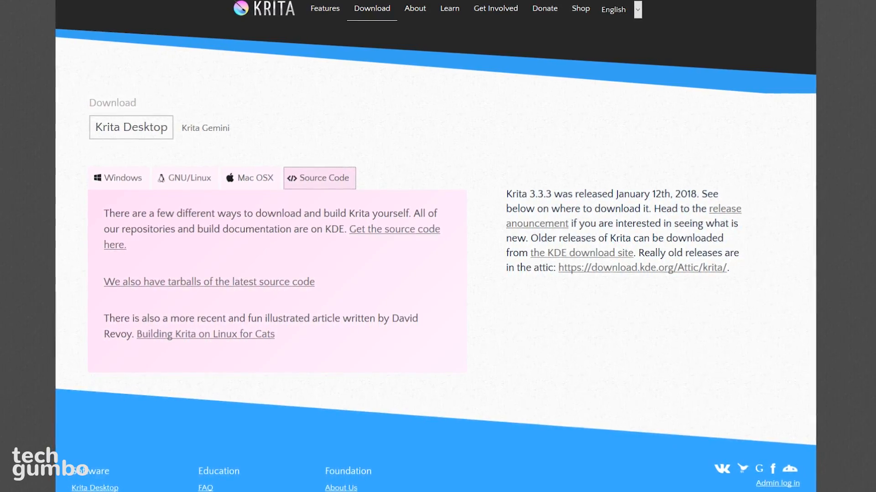
scroll("down", 3)
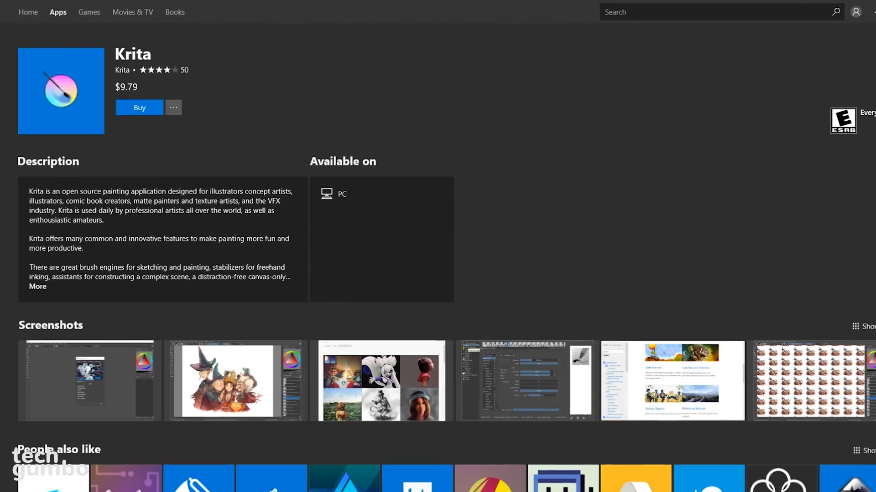
scroll("down", 3)
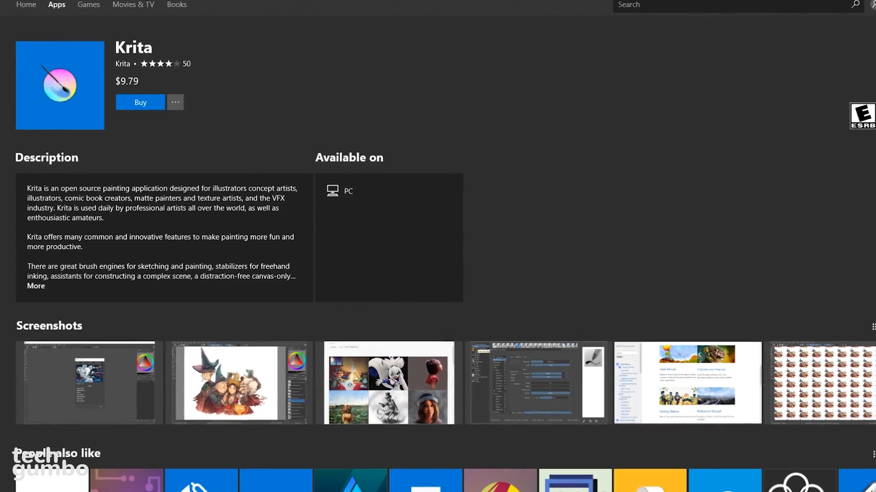
scroll("down", 3)
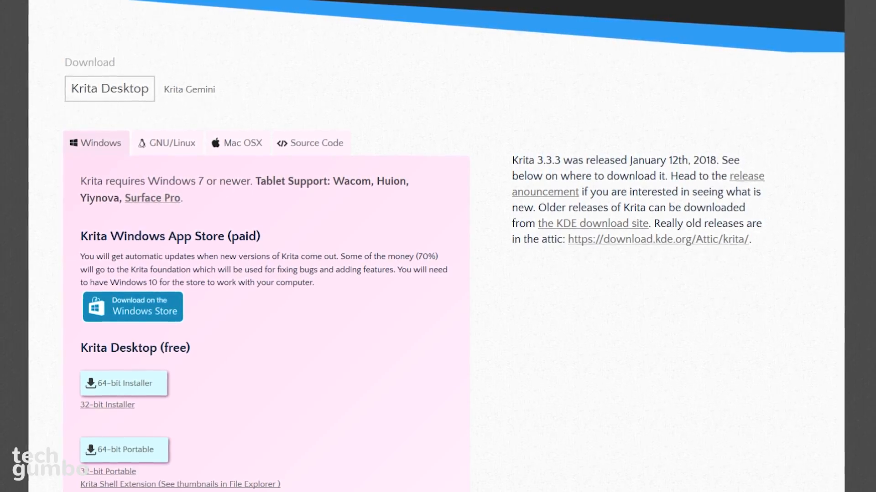
scroll("up", 3)
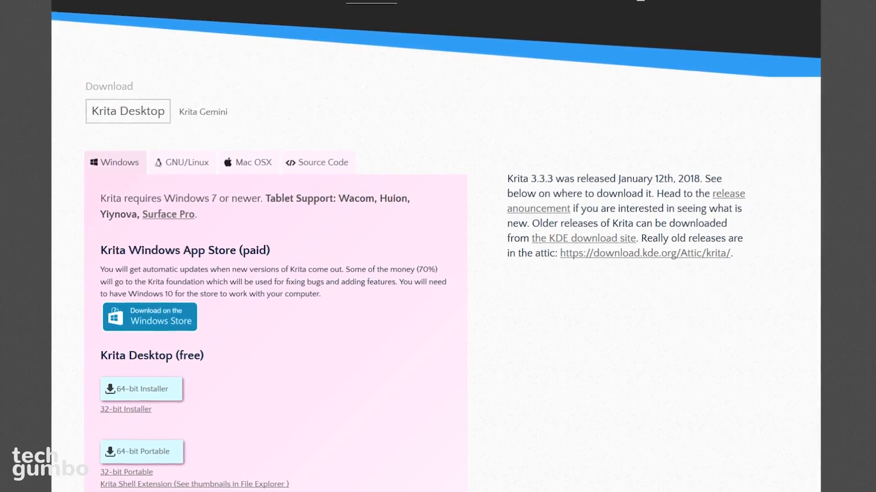
scroll("up", 3)
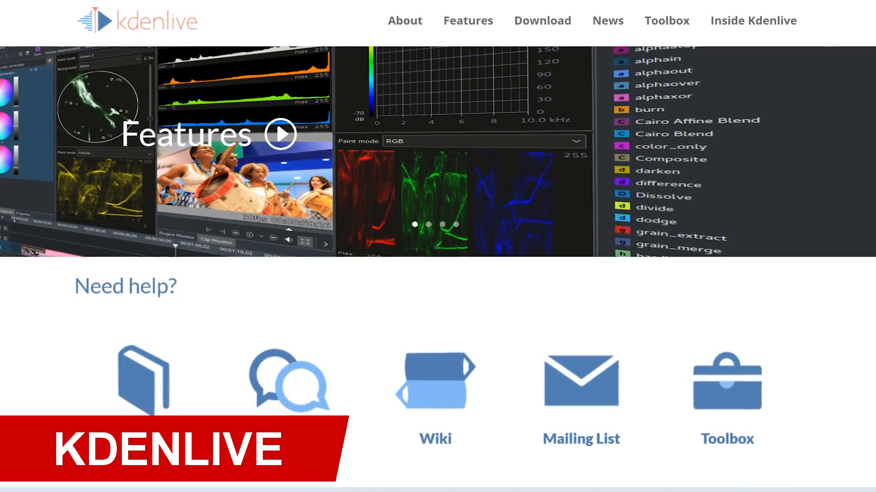
Scroll Kdenlive's Features page through editing, formats, effects and scopes descriptions.
scroll("down", 3)
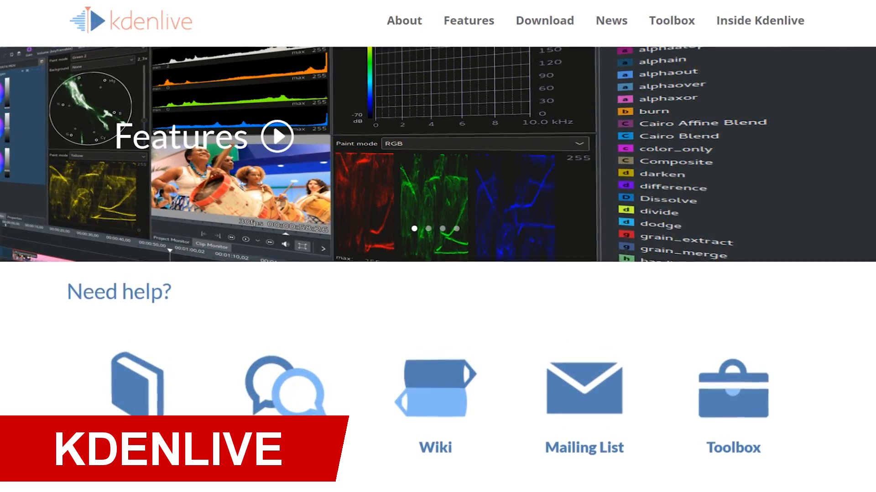
scroll("down", 3)
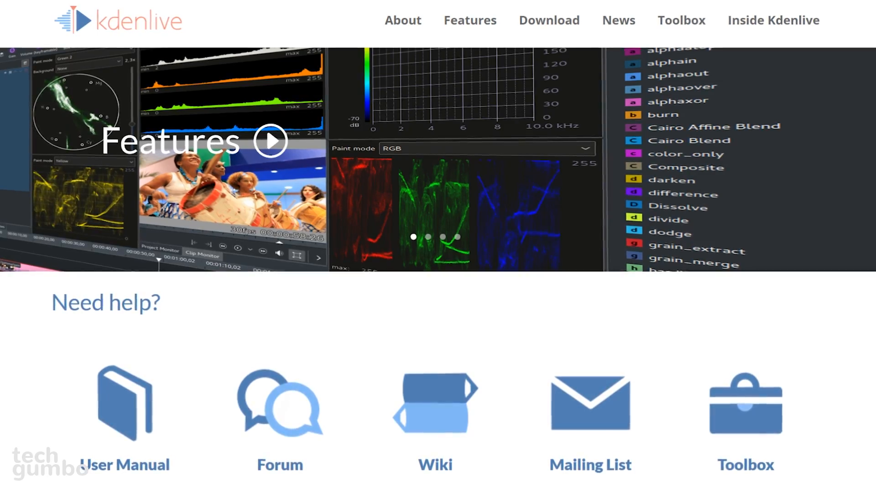
scroll("down", 3)
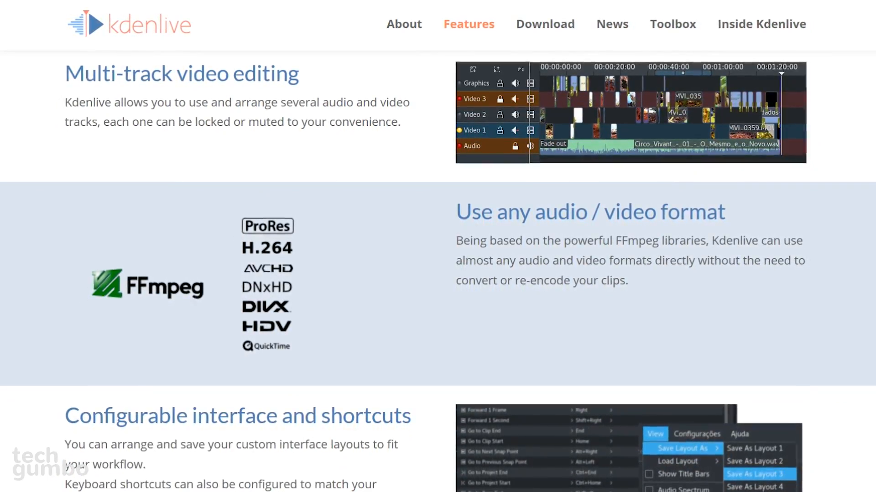
scroll("down", 3)
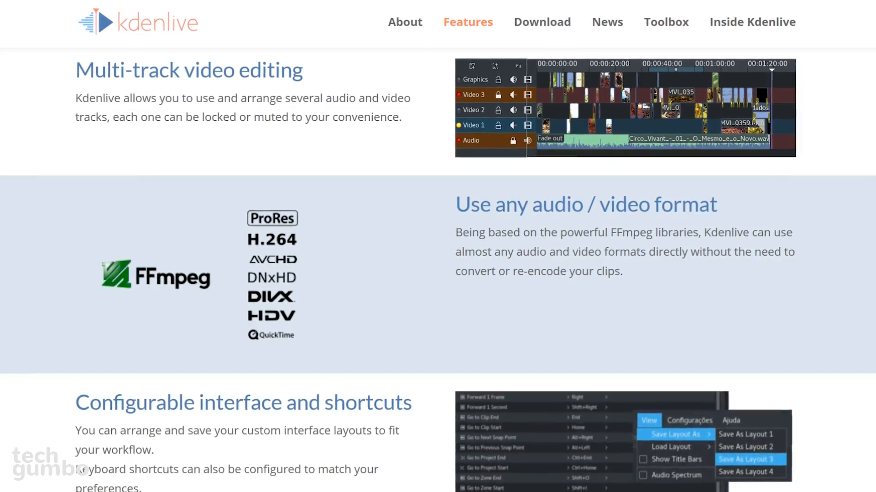
scroll("down", 3)
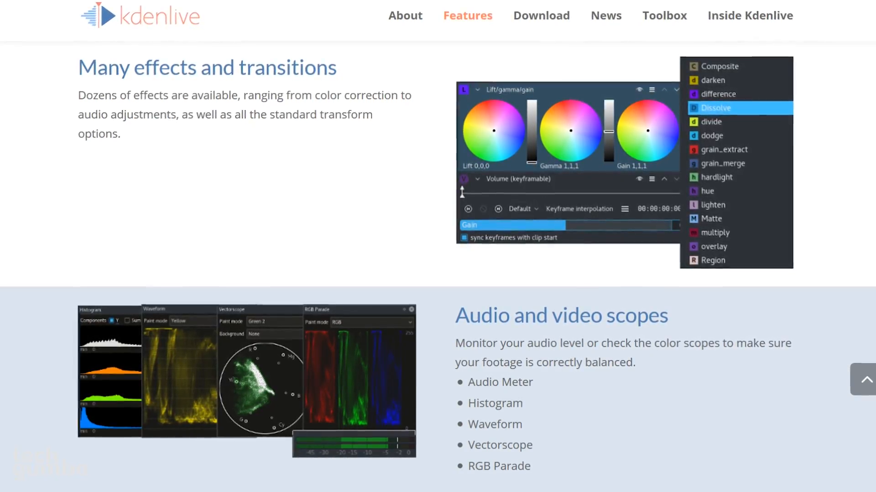
scroll("down", 3)
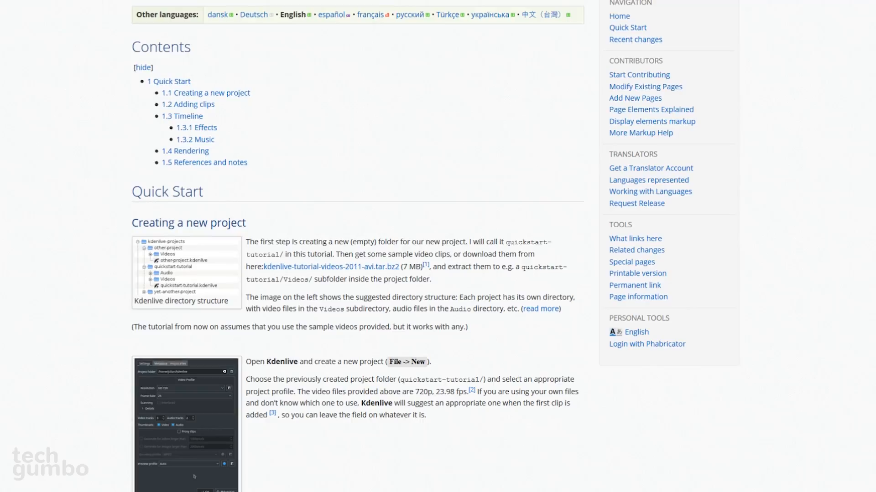
Scroll the Kdenlive wiki Quick Start page to 'Creating a new project'.
scroll("down", 3)
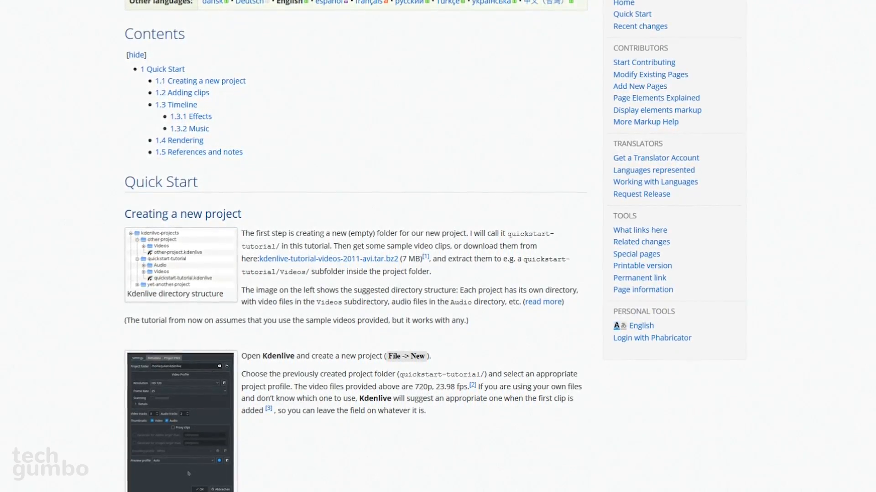
scroll("down", 3)
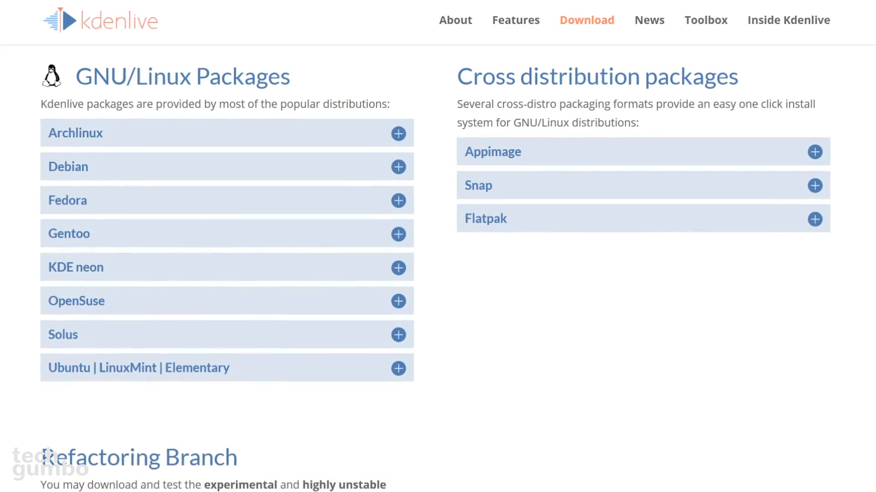
Scroll Kdenlive's Download page past Linux packages to the Windows and Mac OSX sections.
scroll("down", 3)
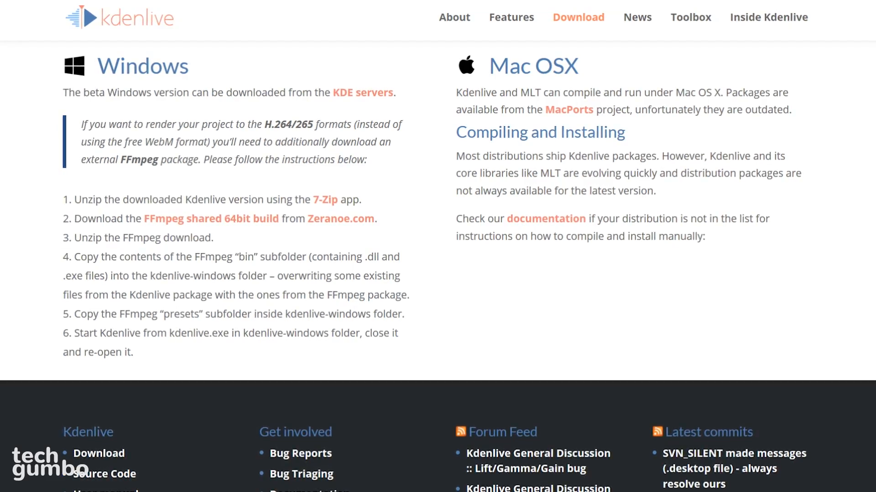
scroll("up", 3)
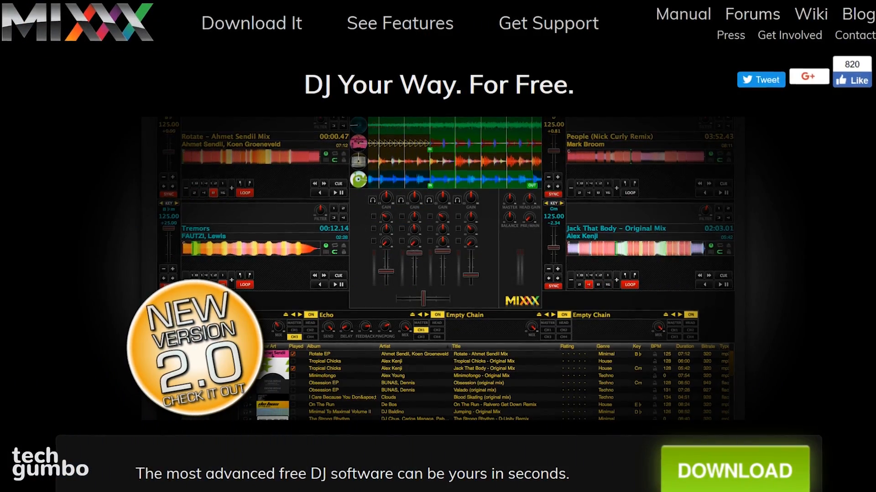
Scroll the Mixxx homepage through deck controls and features to Powerful Library and Auto DJ.
scroll("down", 3)
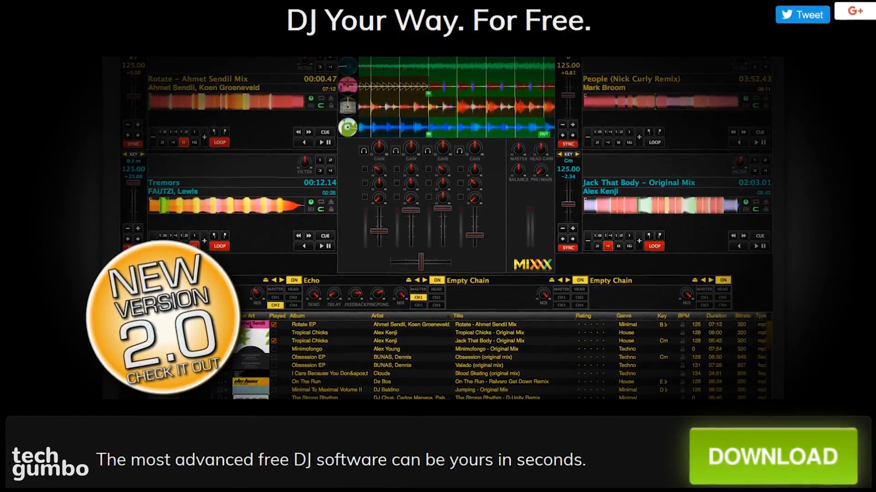
scroll("down", 3)
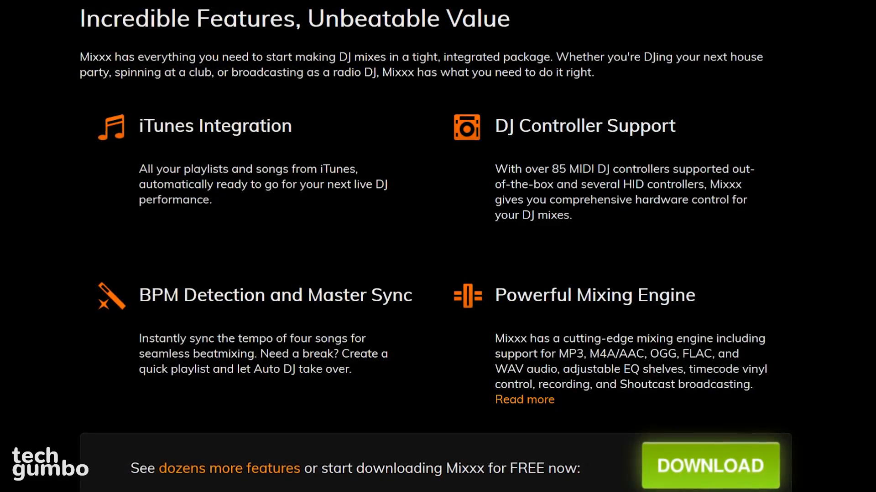
scroll("up", 3)
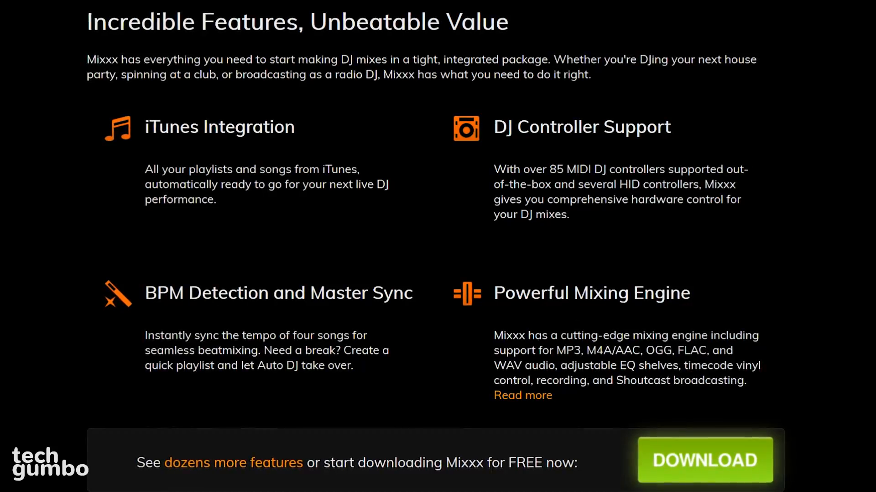
scroll("down", 3)
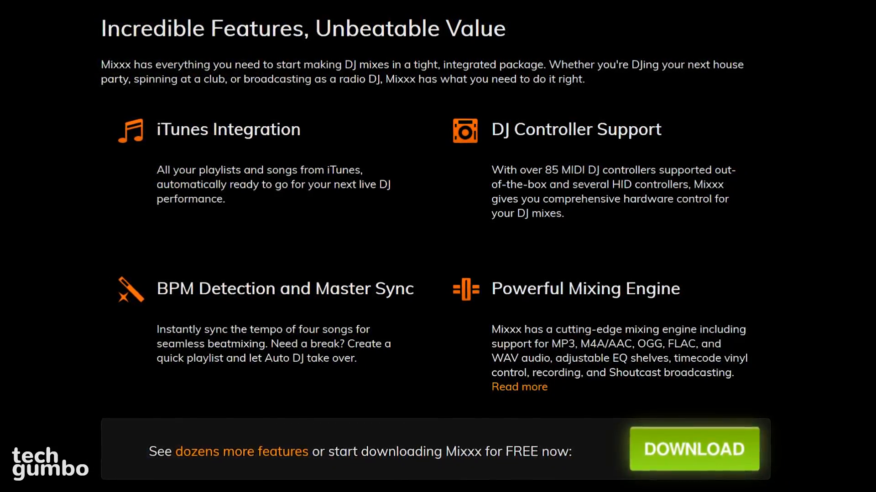
scroll("down", 3)
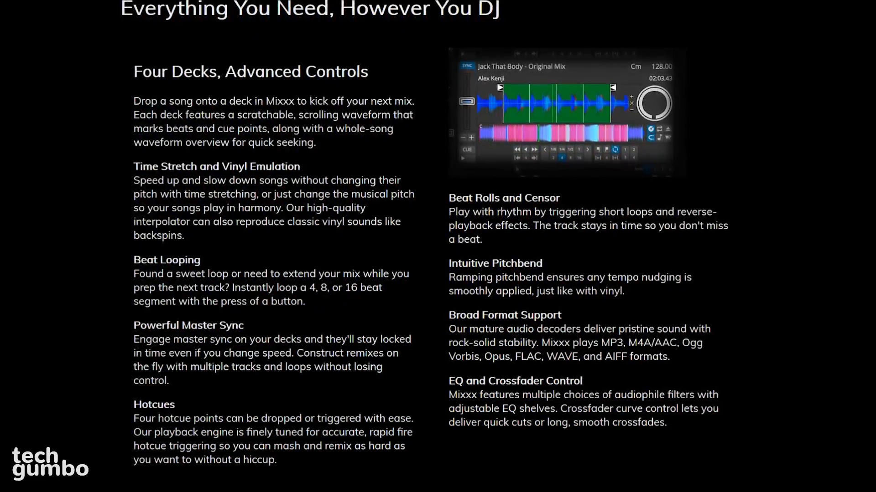
scroll("up", 3)
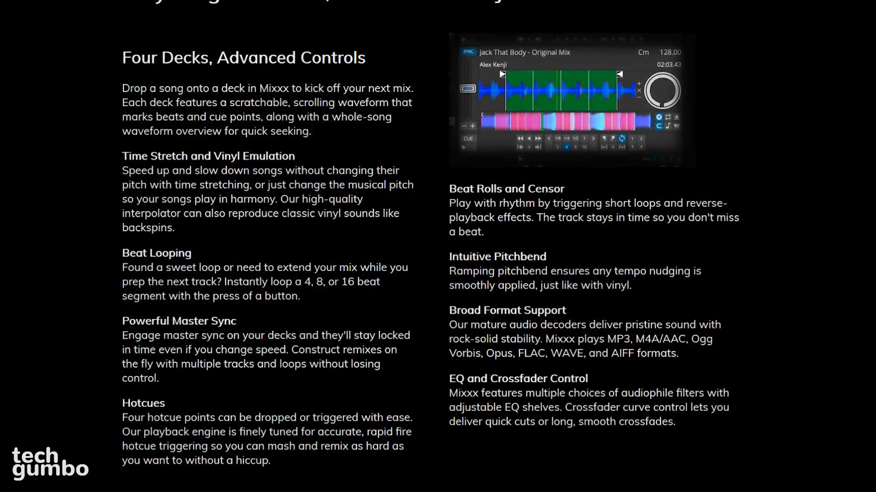
scroll("down", 3)
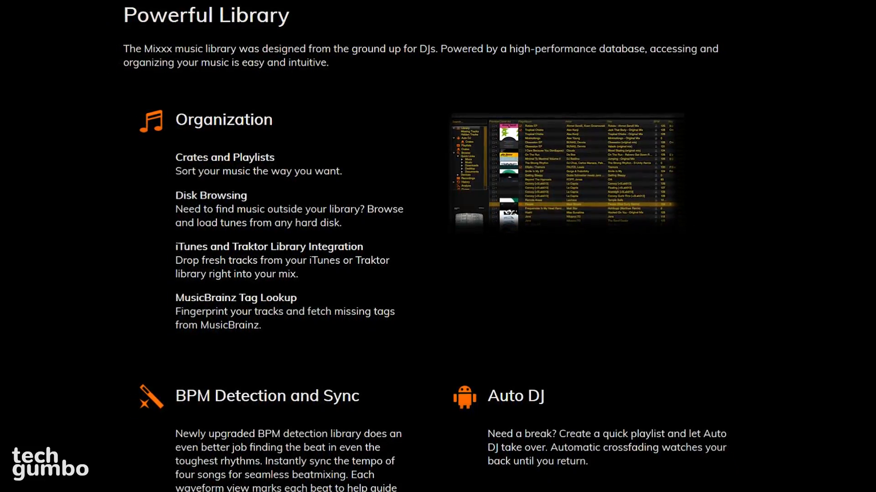
scroll("down", 3)
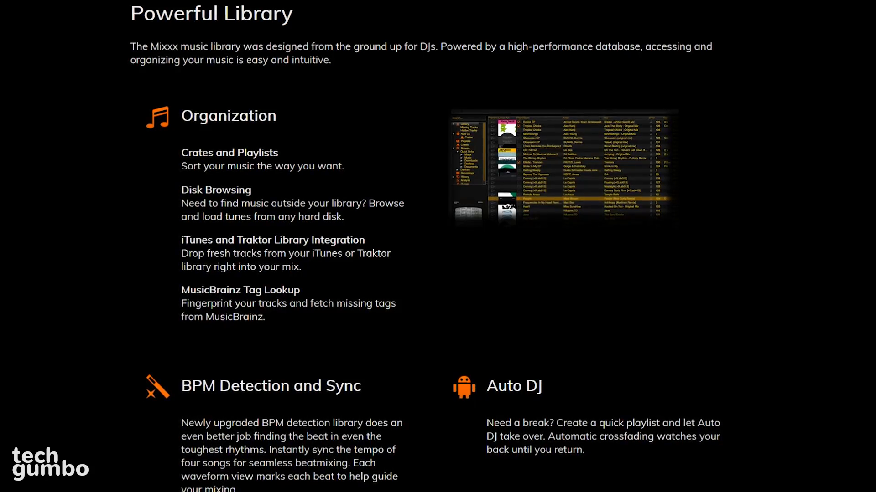
scroll("down", 3)
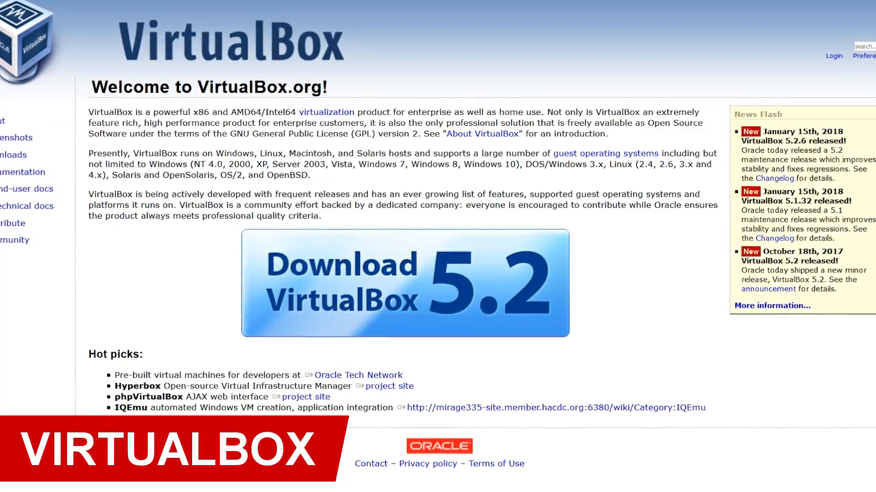
scroll("up", 3)
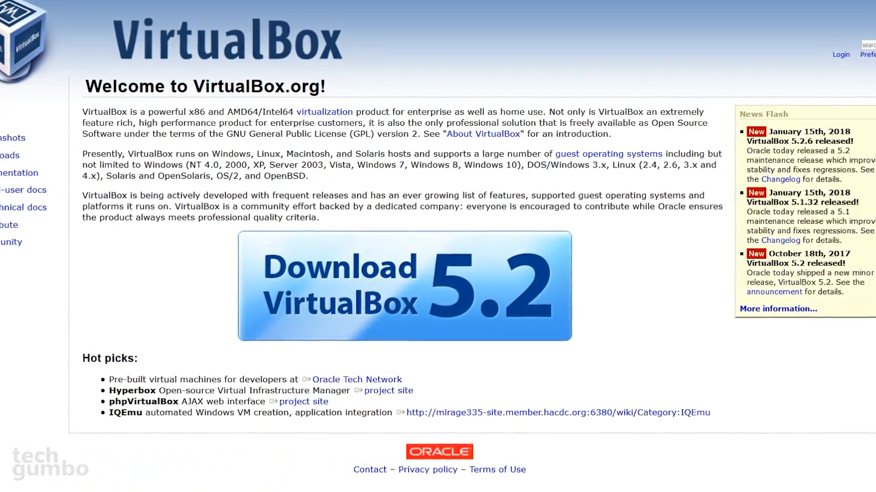
scroll("down", 3)
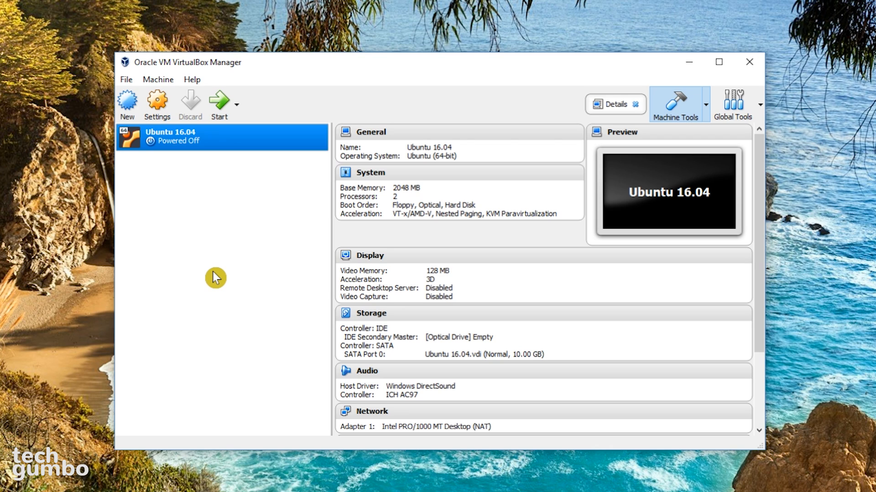
mouse_move(255, 187)
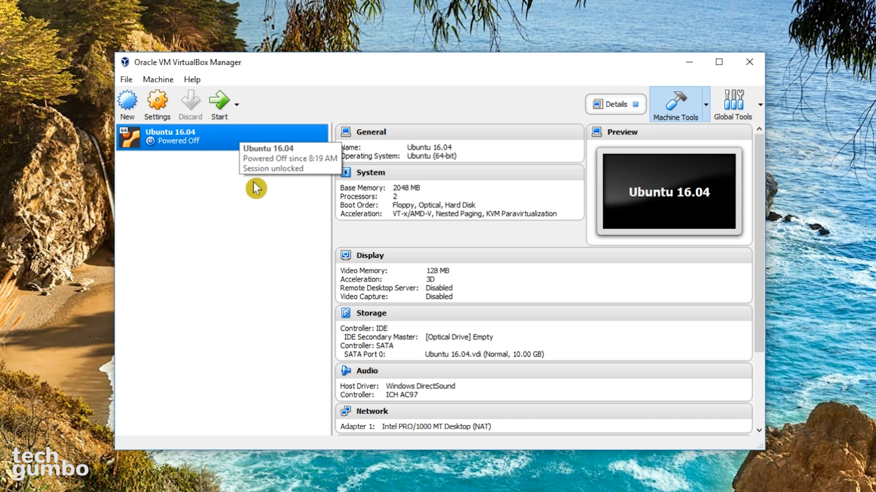
mouse_move(255, 148)
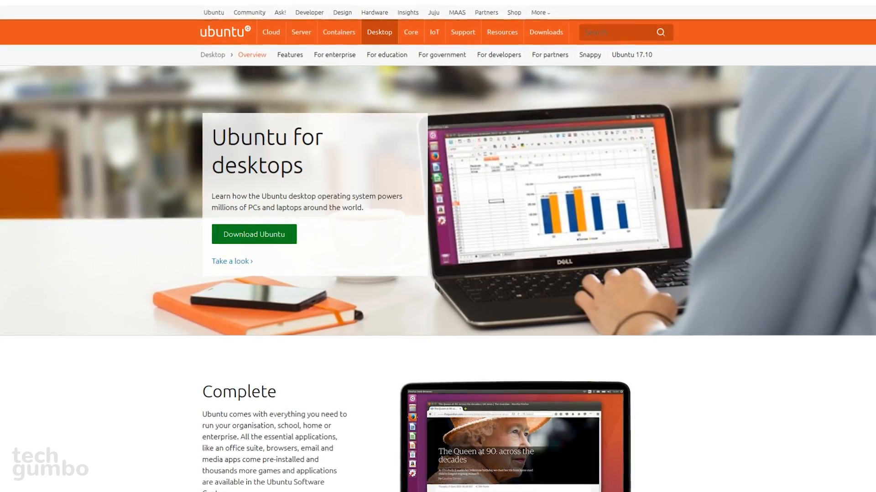
Scroll the Ubuntu for desktops page, then go to the linuxmint.com homepage.
scroll("up", 3)
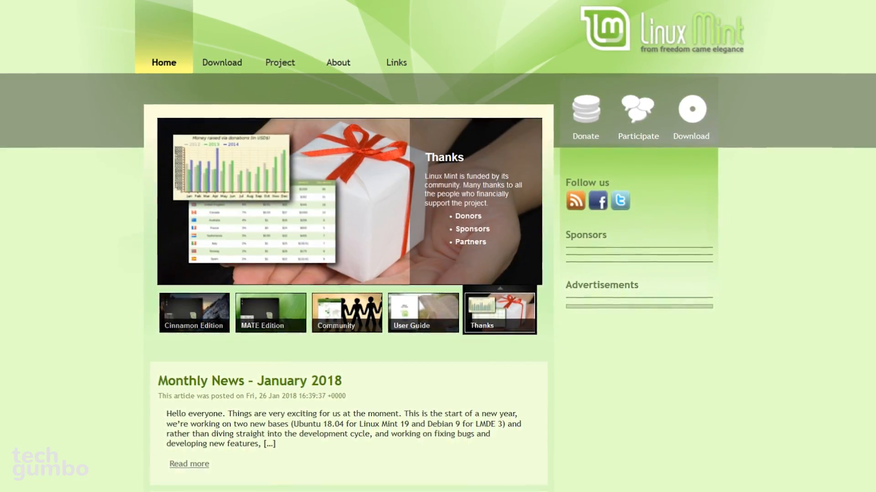
left_click(194, 312)
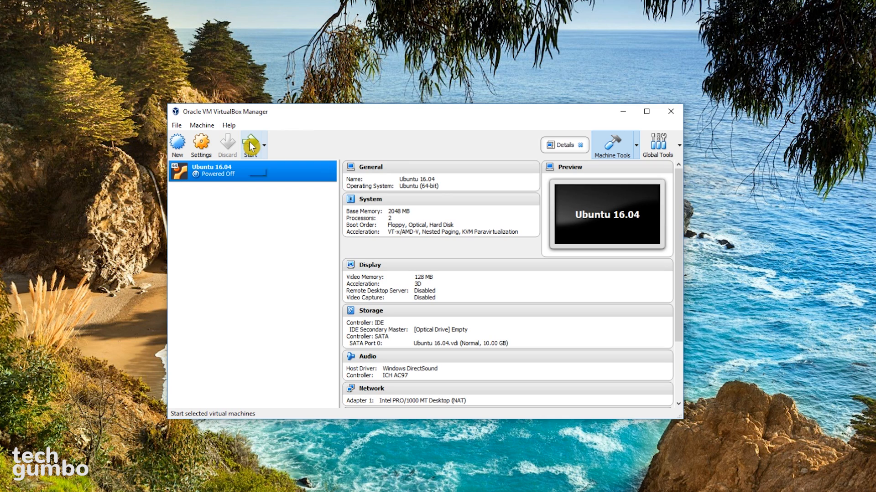
Start the Ubuntu 16.04 VM and launch LibreOffice Writer from its launcher.
left_click(250, 143)
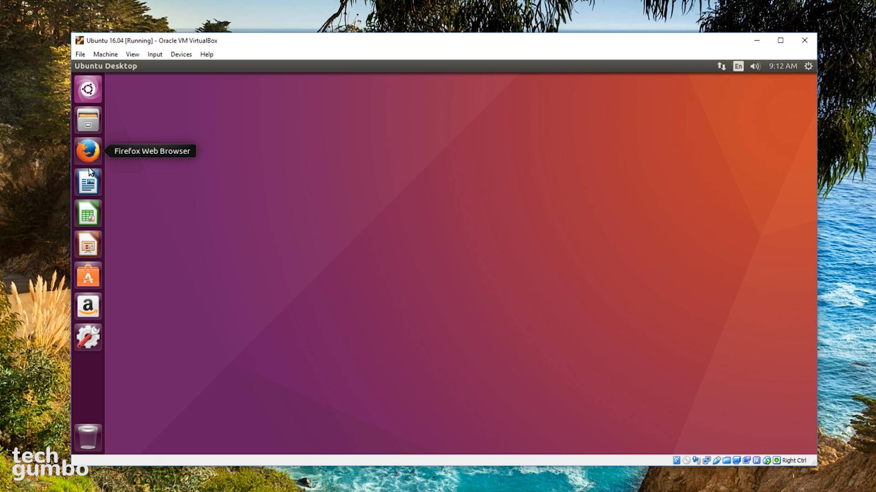
left_click(87, 182)
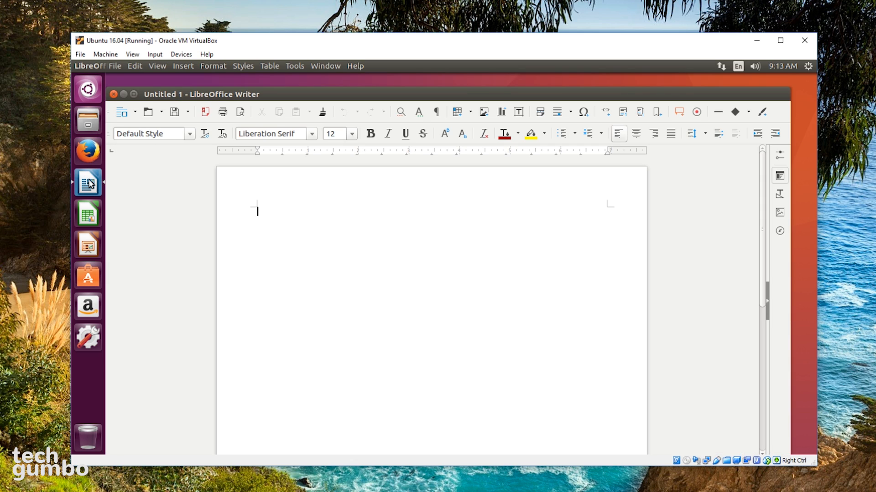